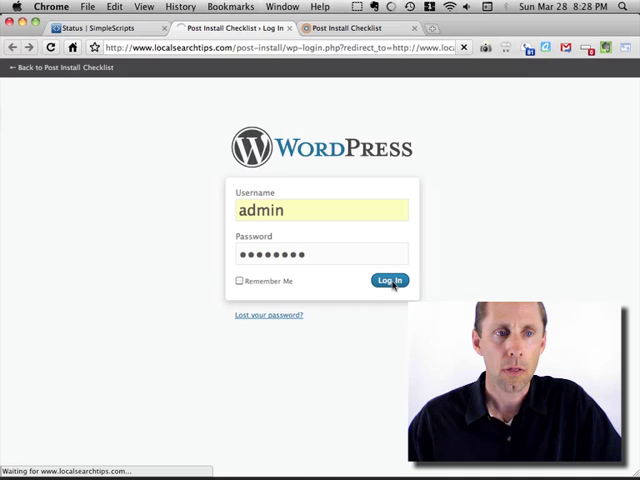
- Sign in as admin and go to the General Settings page
left_click(388, 280)
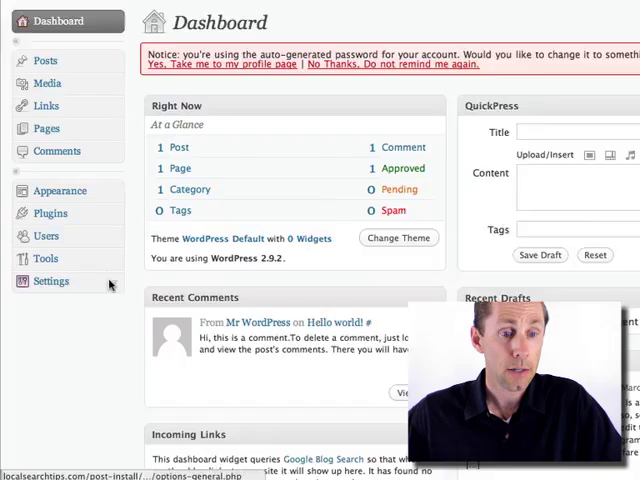
left_click(52, 280)
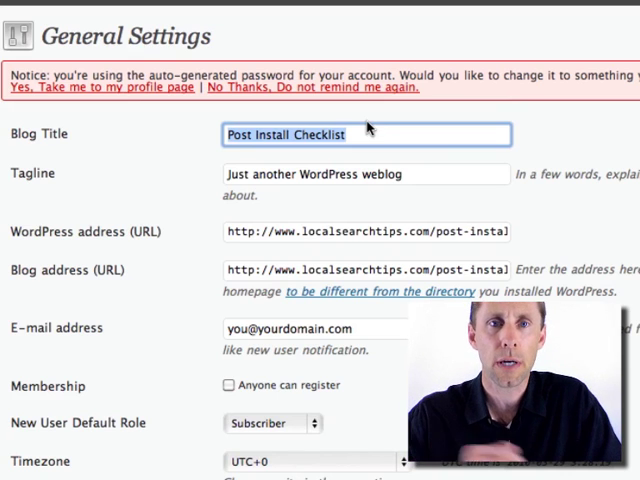
left_click(366, 174)
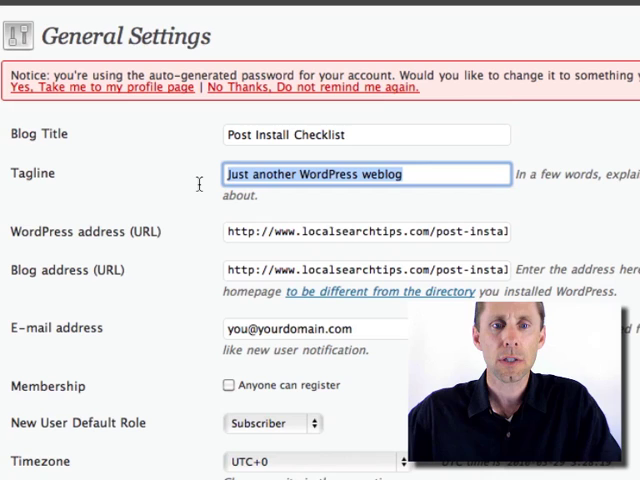
type("Tagline here...")
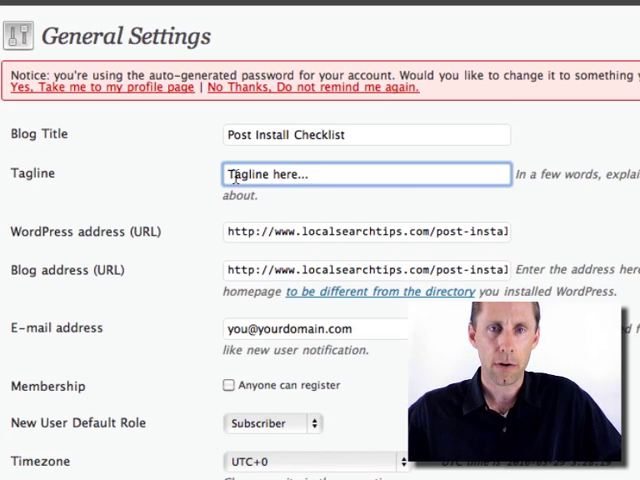
mouse_move(386, 328)
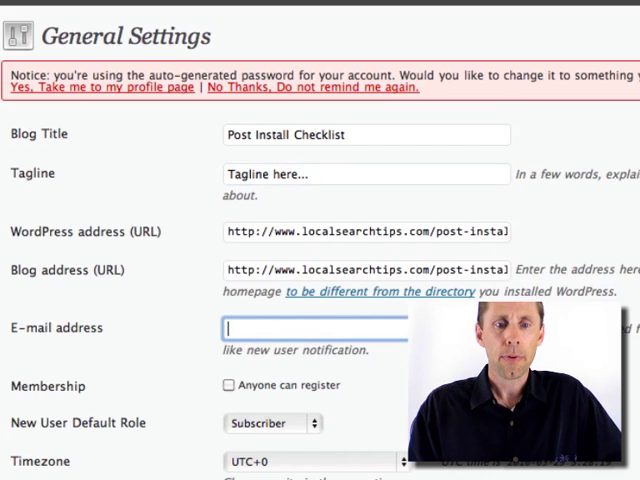
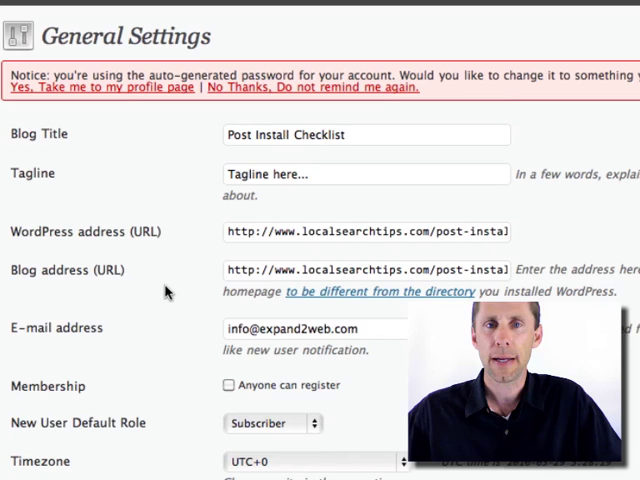
scroll("down", 3)
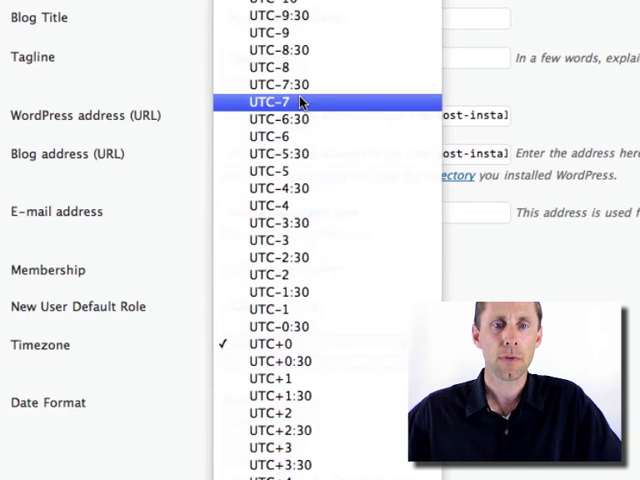
left_click(276, 100)
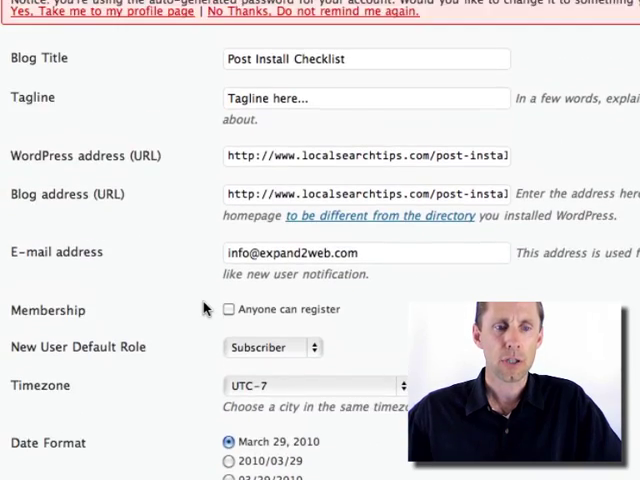
scroll("down", 3)
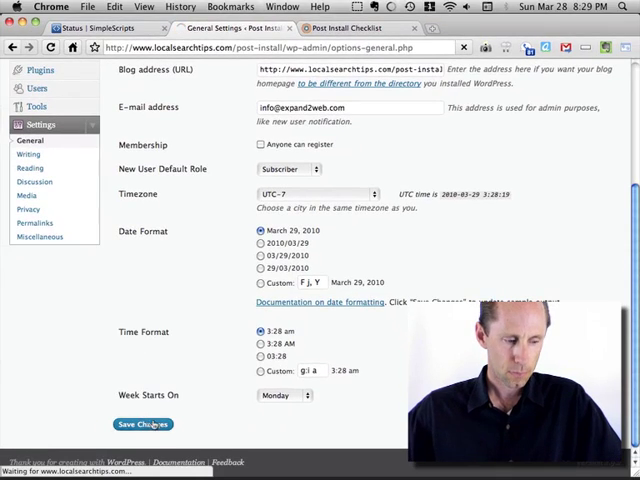
- Save the general settings and go to the Add New User form
left_click(140, 424)
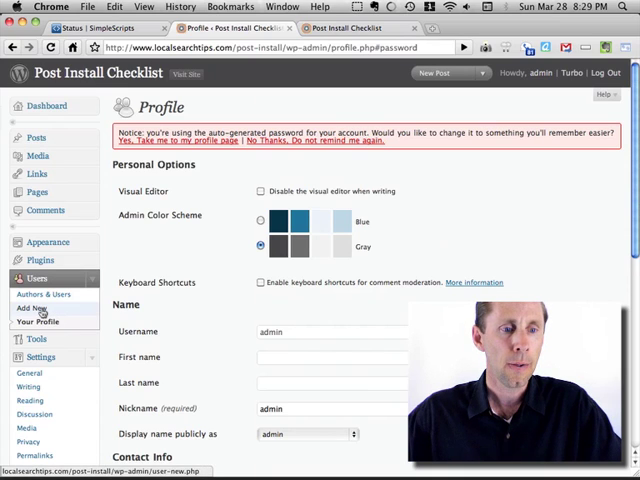
left_click(32, 308)
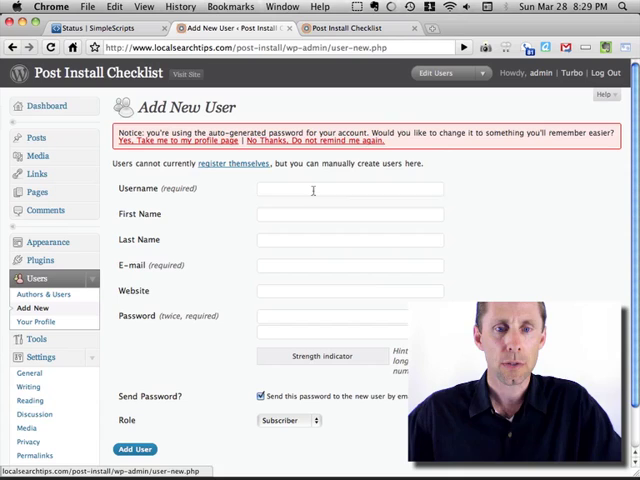
type("Don")
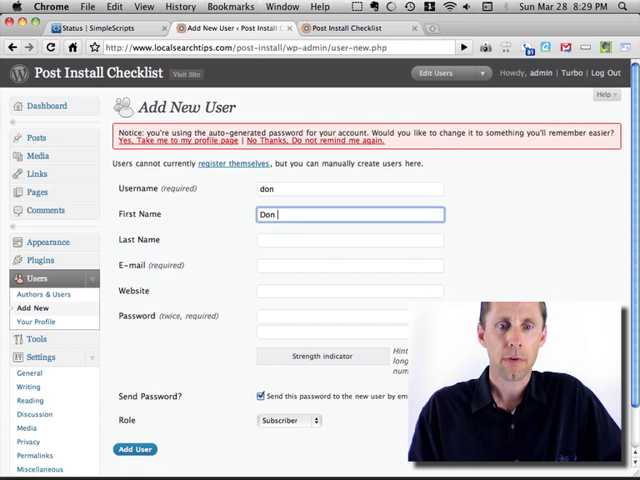
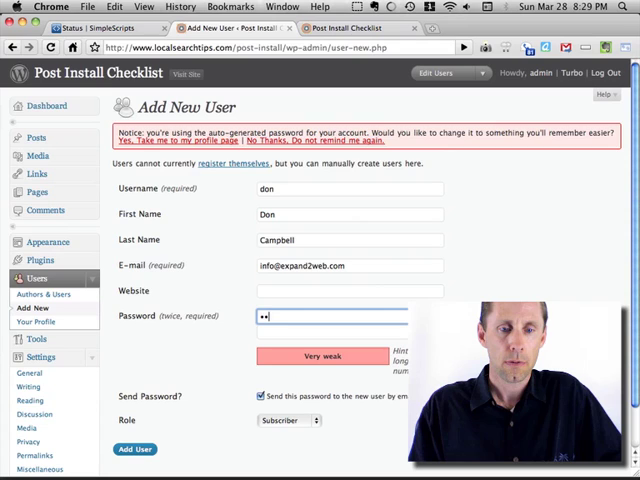
type("password")
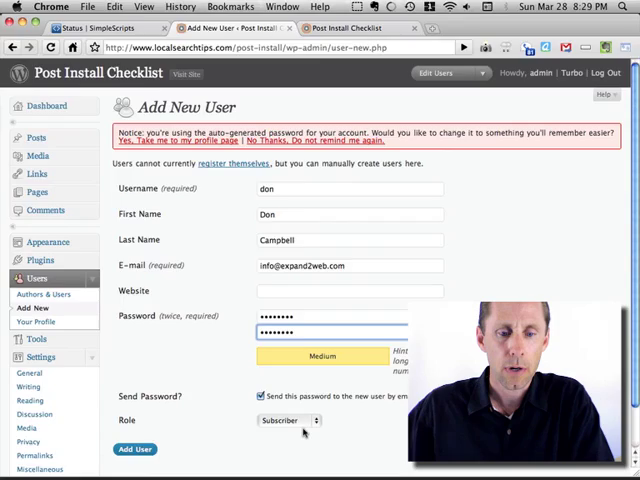
left_click(282, 420)
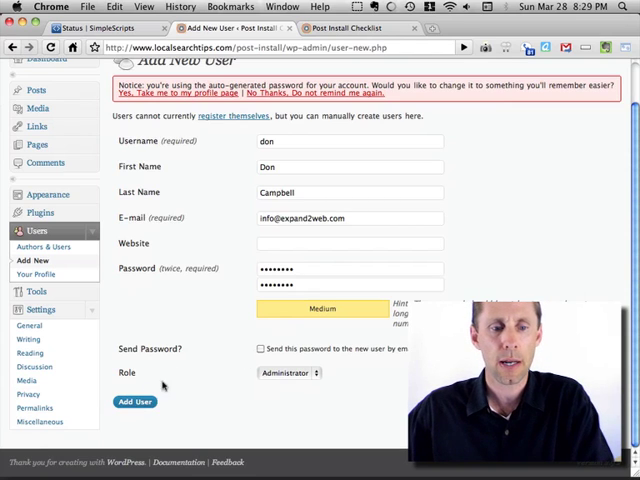
left_click(134, 400)
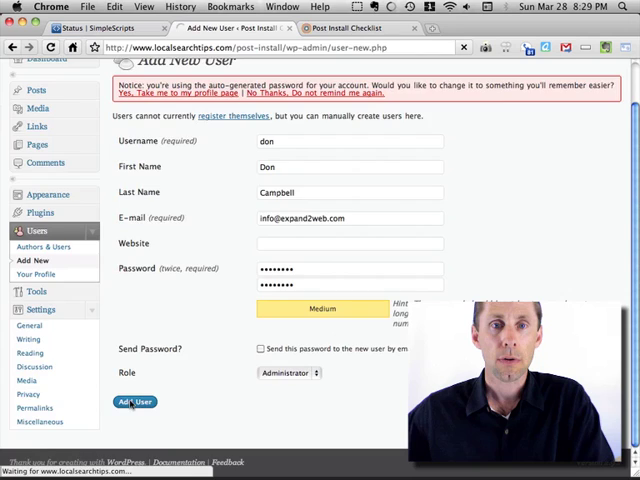
- Log out of admin and sign back in as the new user don
left_click(134, 402)
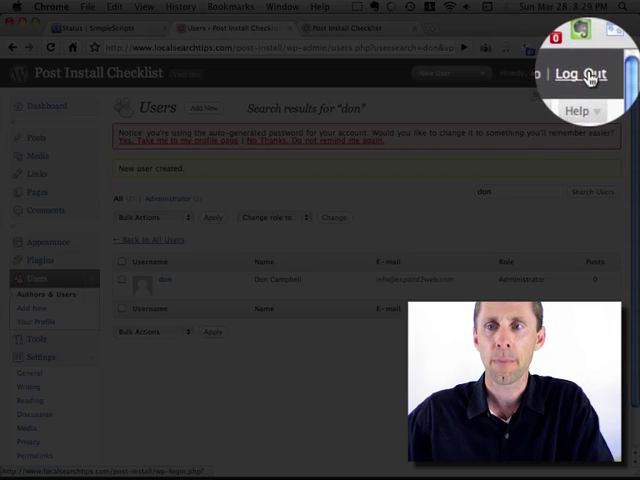
left_click(576, 72)
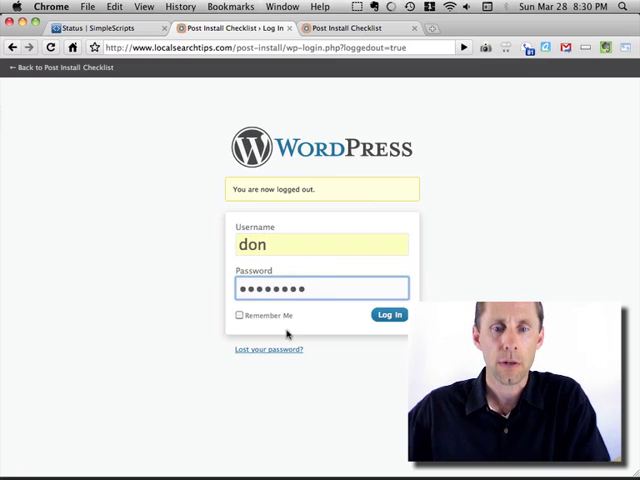
left_click(388, 314)
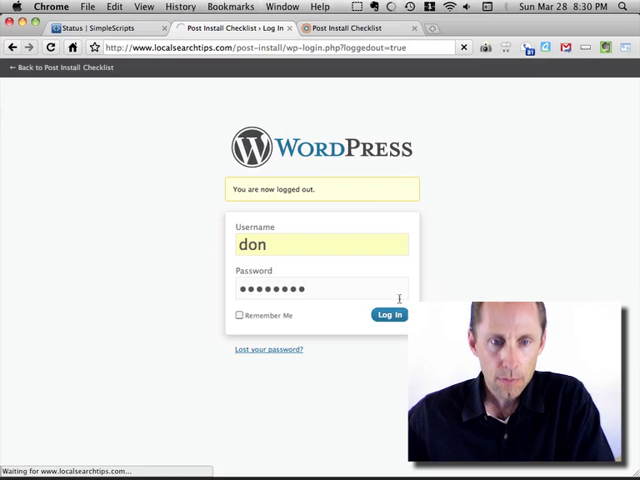
left_click(388, 314)
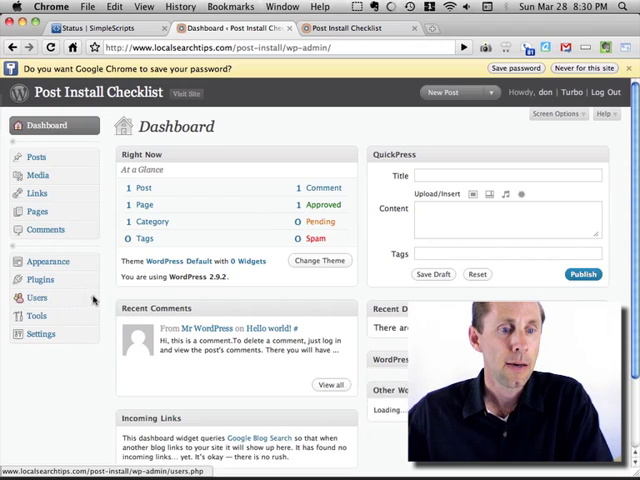
- Delete the original admin account, attributing all its posts and links to don
left_click(36, 298)
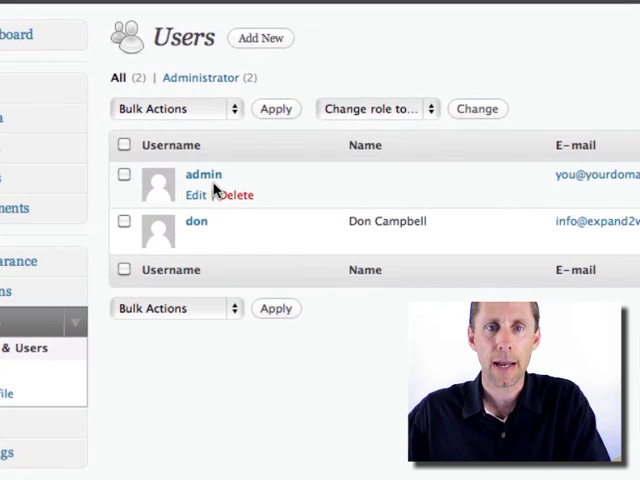
mouse_move(224, 156)
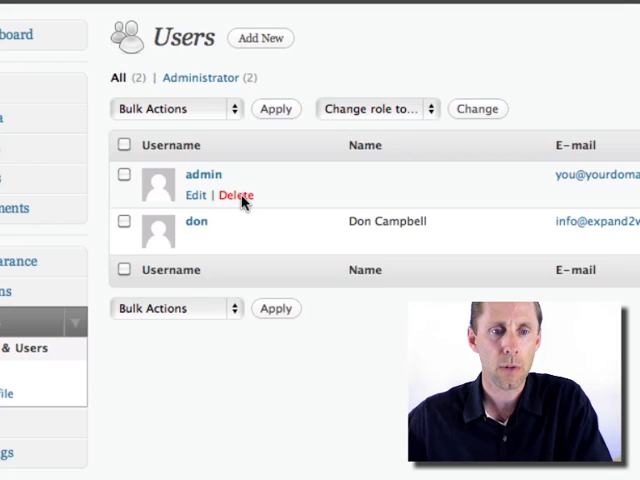
left_click(236, 196)
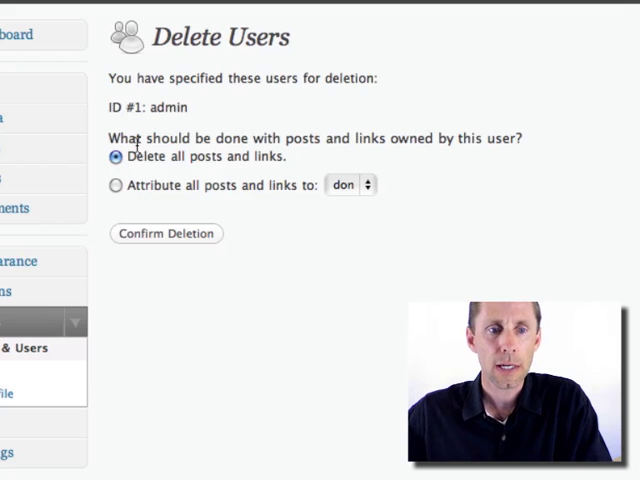
left_click(116, 184)
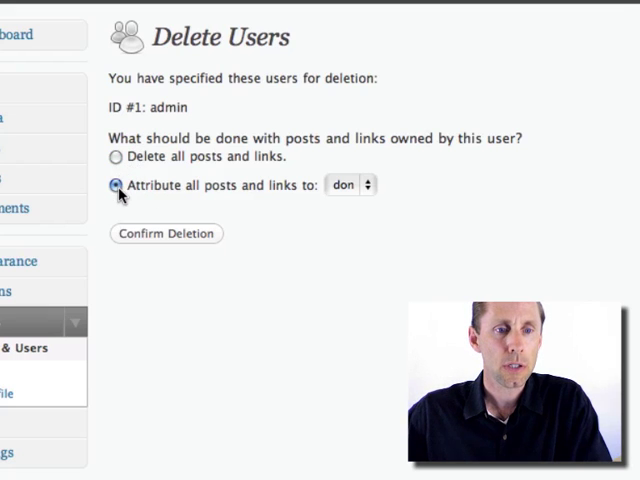
left_click(350, 184)
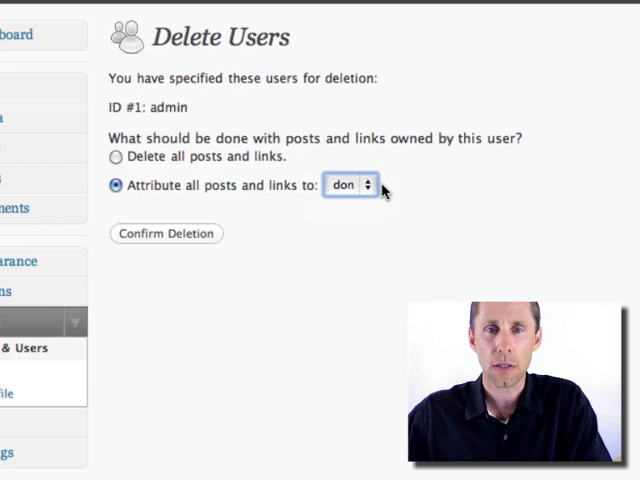
mouse_move(224, 220)
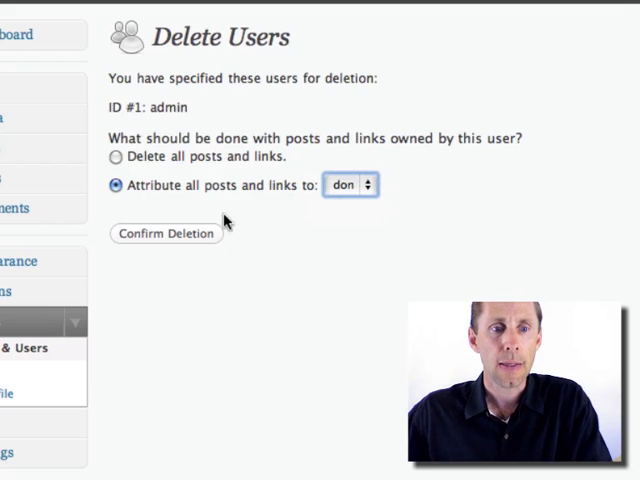
mouse_move(318, 188)
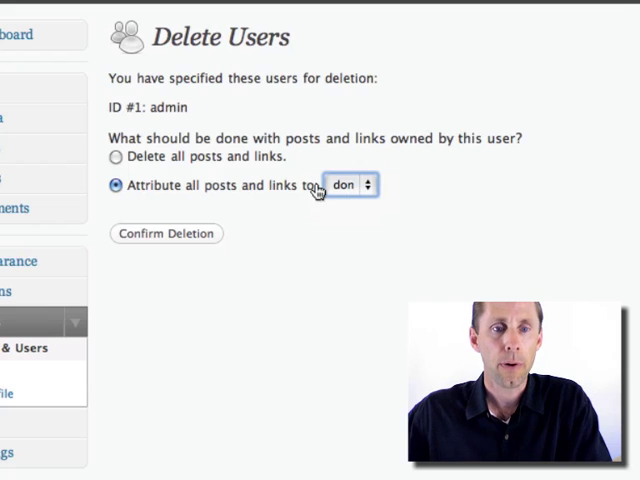
mouse_move(308, 198)
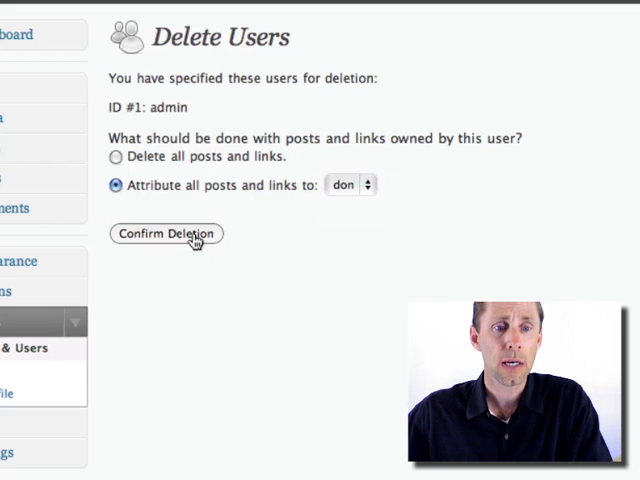
left_click(166, 232)
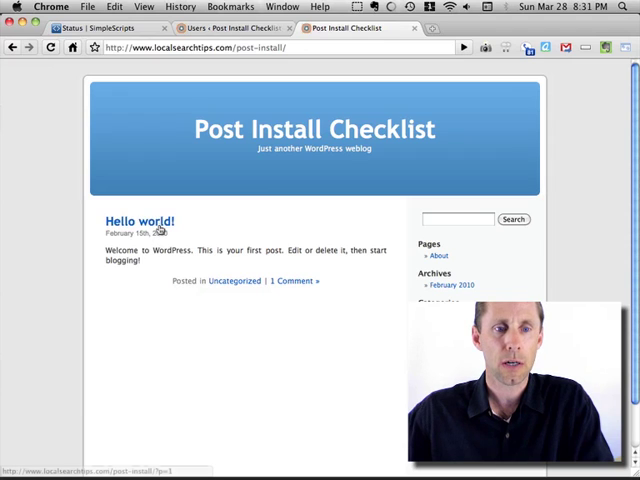
- View the Hello world post on the live blog at its default numbered address
left_click(140, 220)
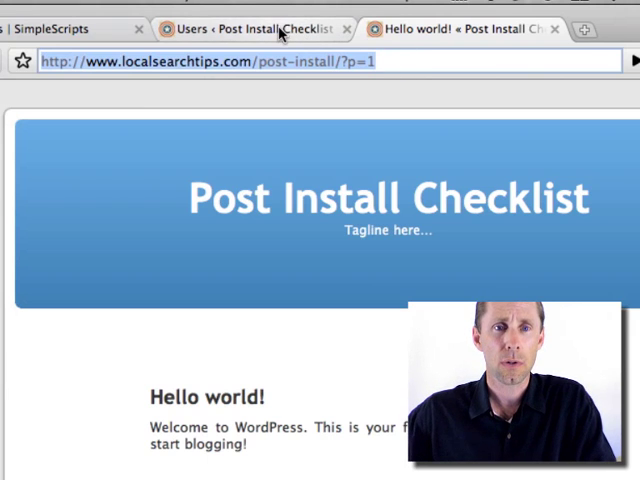
- Set permalinks to the custom structure %postname% and save
left_click(250, 28)
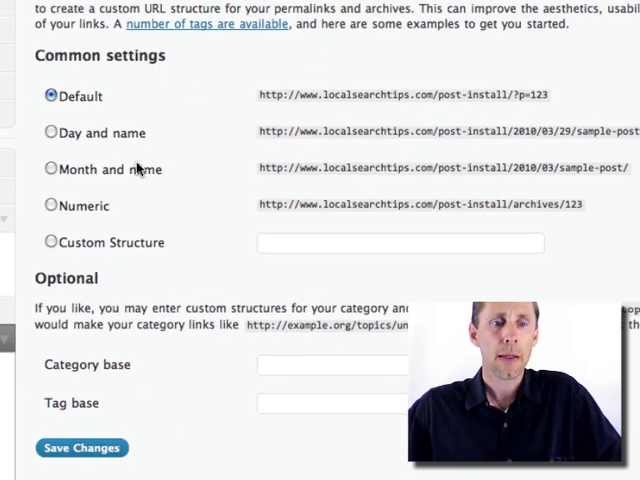
left_click(52, 240)
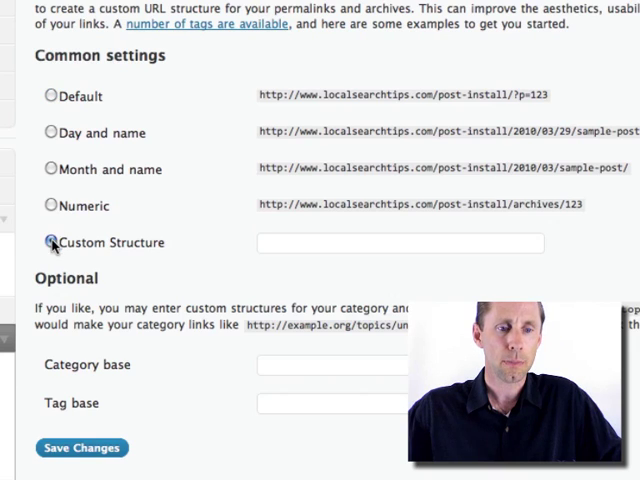
left_click(52, 242)
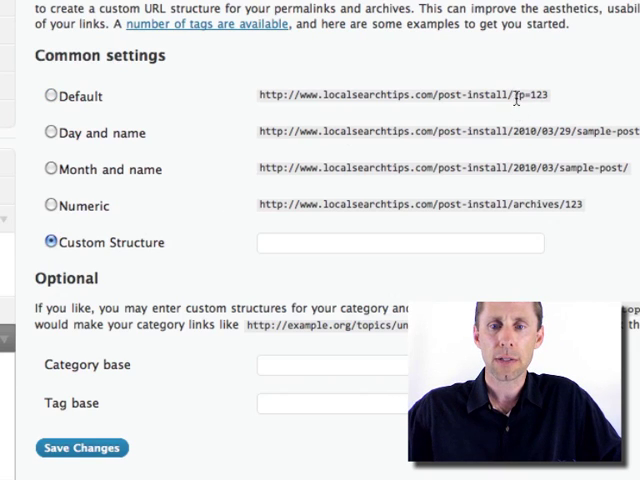
double_click(528, 96)
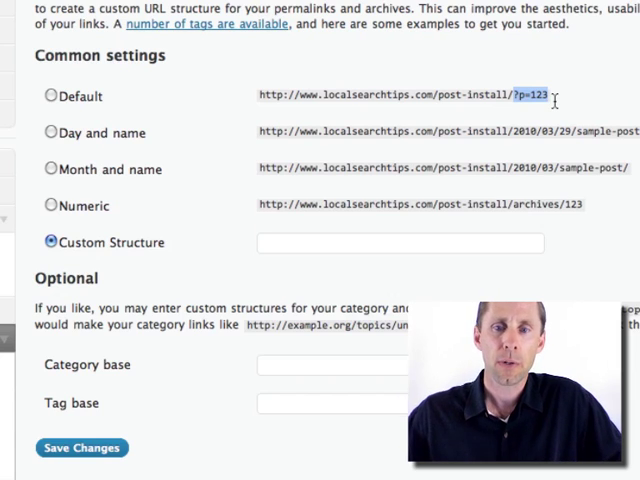
mouse_move(522, 236)
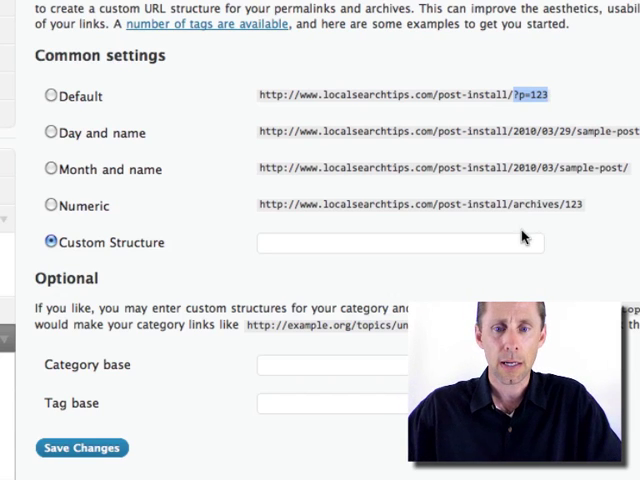
left_click(400, 244)
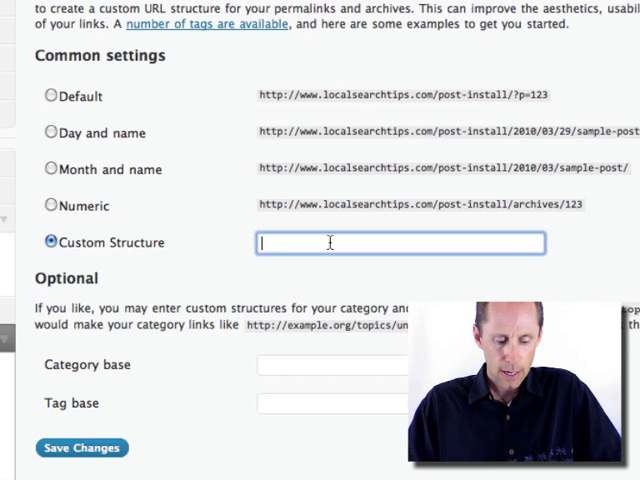
type("%postname%")
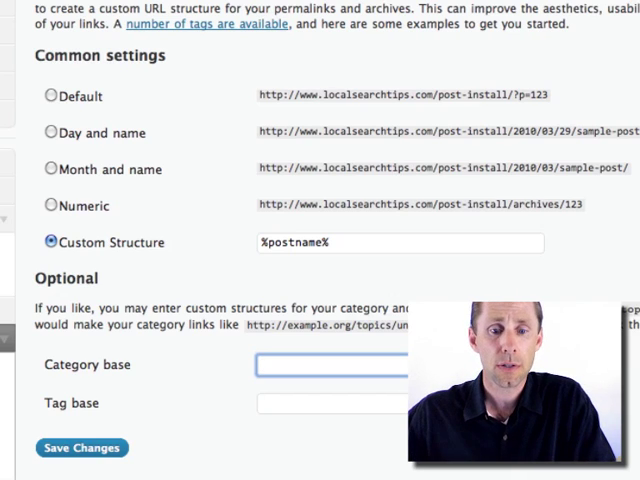
left_click(350, 364)
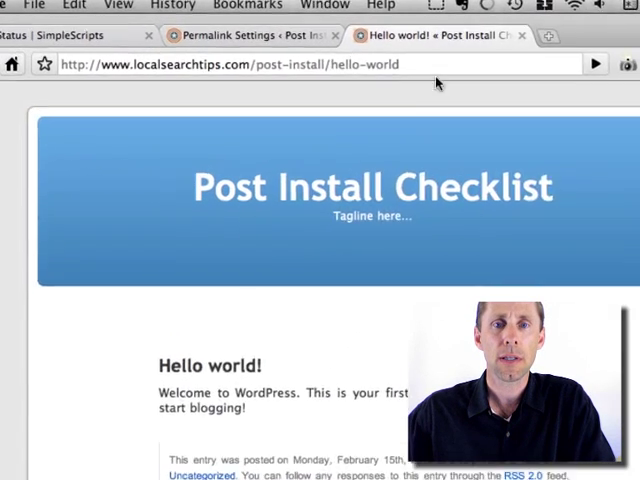
- Check the post's new hello-world address, then return to Permalink Settings
double_click(420, 72)
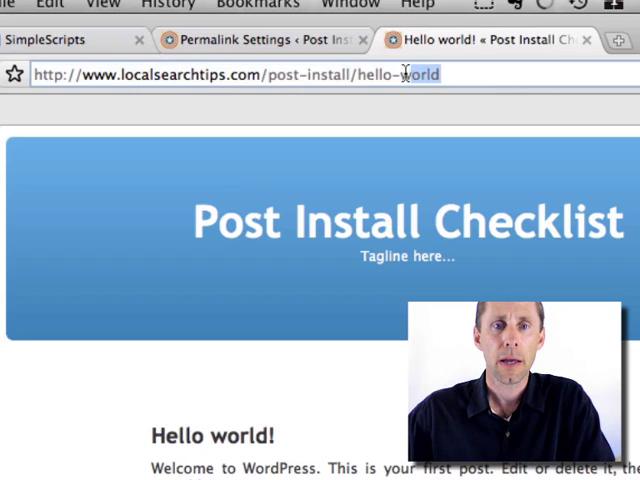
double_click(410, 72)
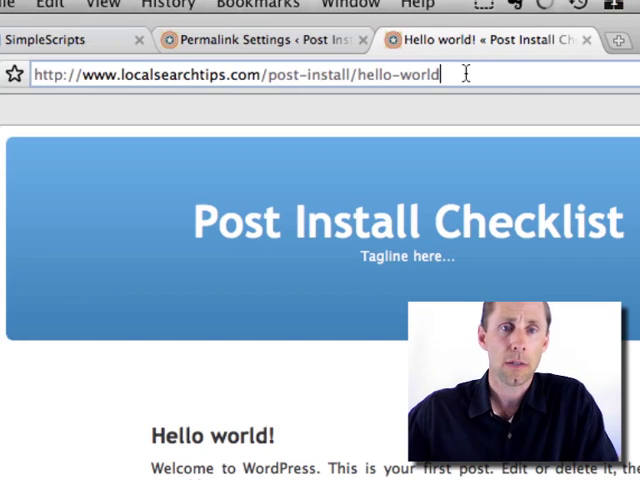
left_click(264, 40)
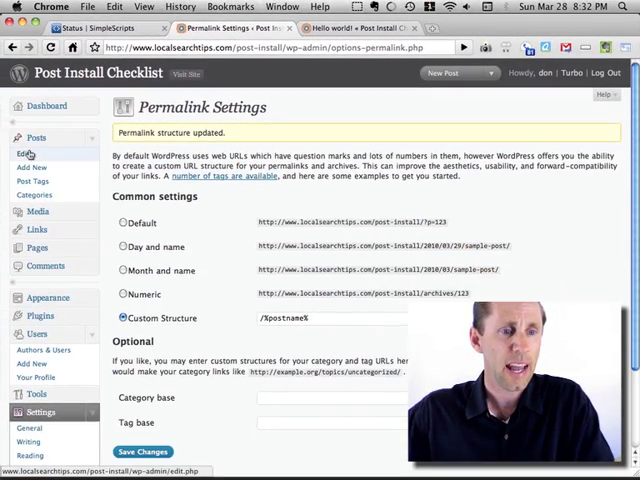
- Browse Posts and Pages, then open the Hello world! post in the editor
left_click(24, 152)
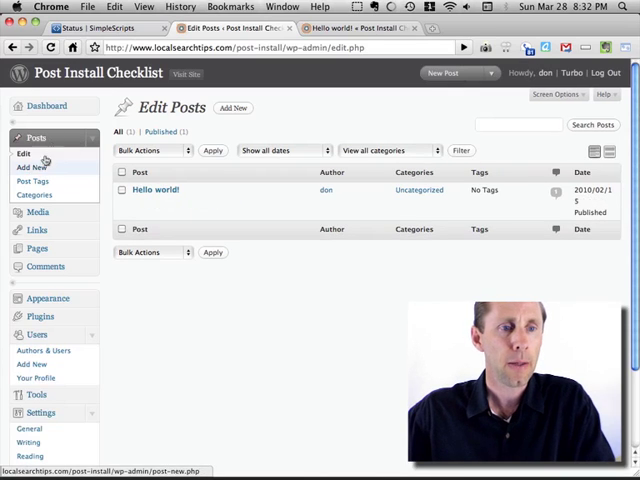
mouse_move(36, 248)
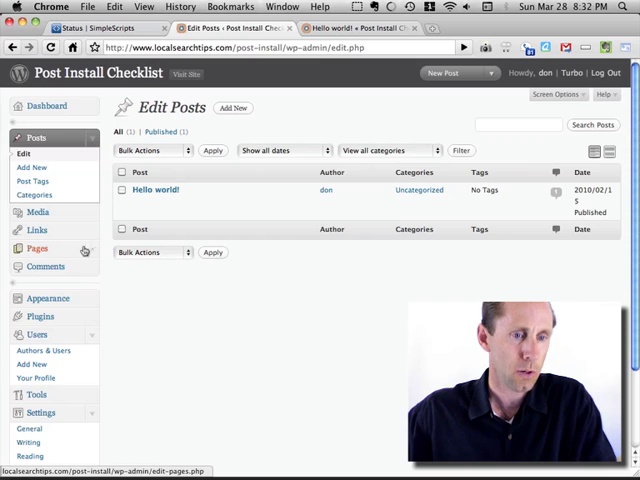
left_click(36, 248)
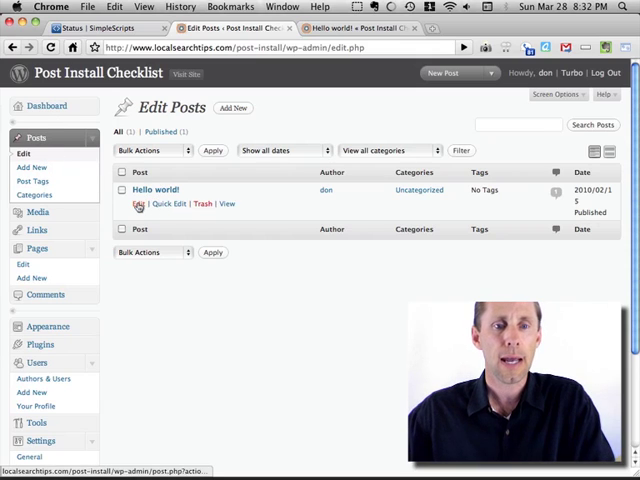
mouse_move(138, 204)
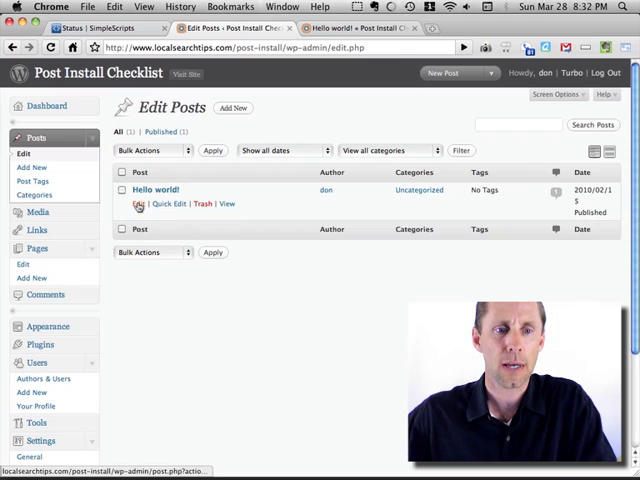
left_click(156, 188)
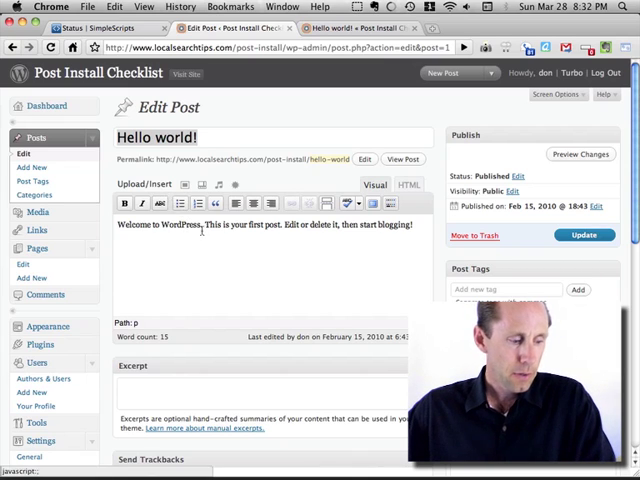
scroll("down", 3)
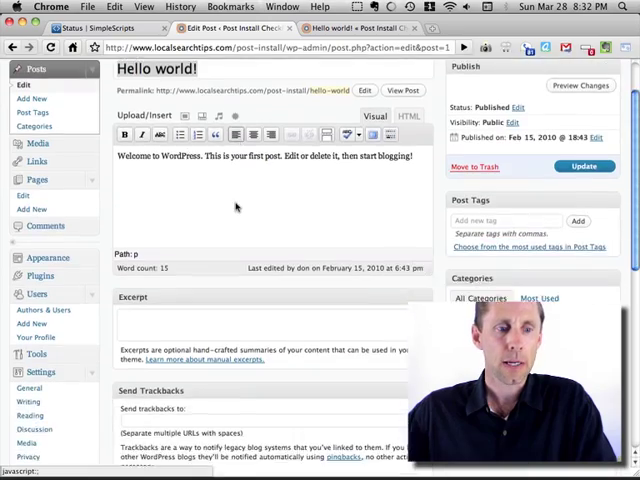
scroll("down", 3)
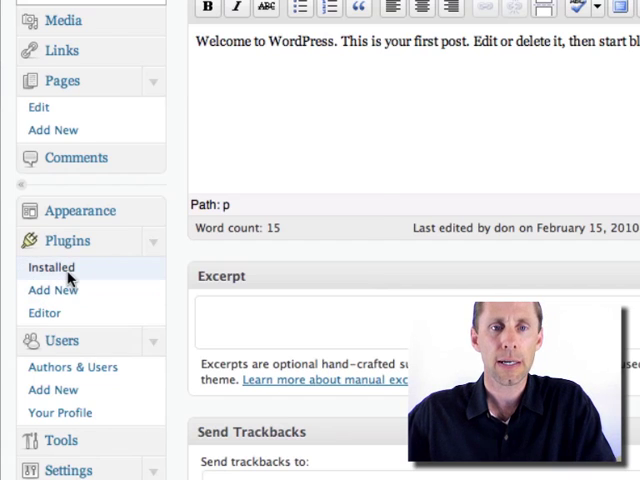
- Search the plugin directory for wp-db-backup and install WP-DB-Backup
left_click(52, 268)
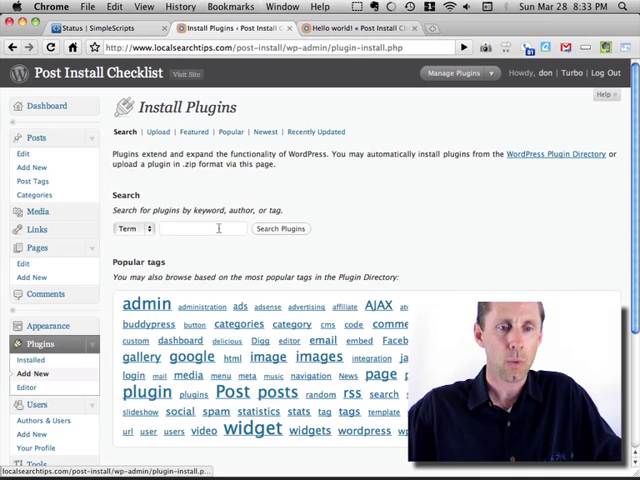
type("wp-db-backup")
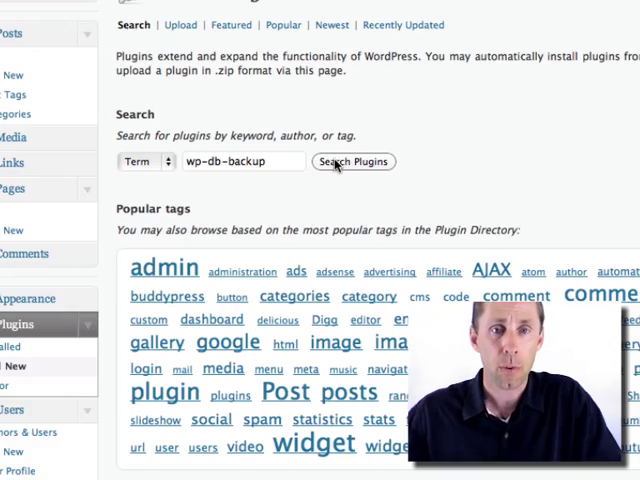
left_click(352, 160)
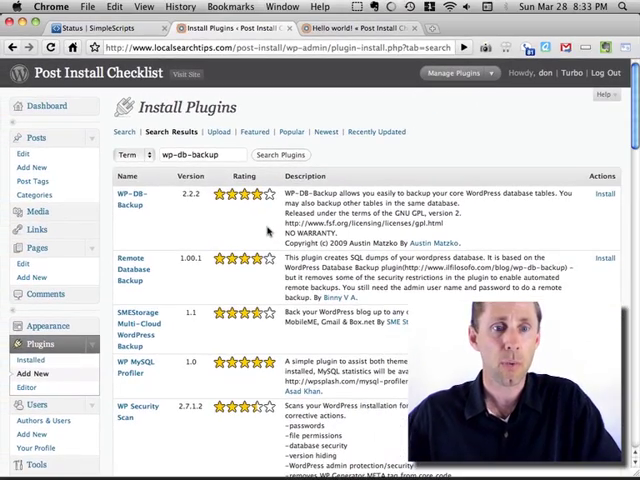
mouse_move(178, 300)
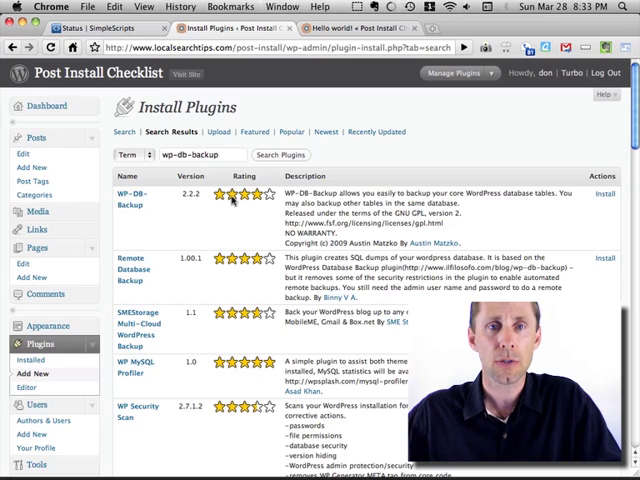
mouse_move(250, 196)
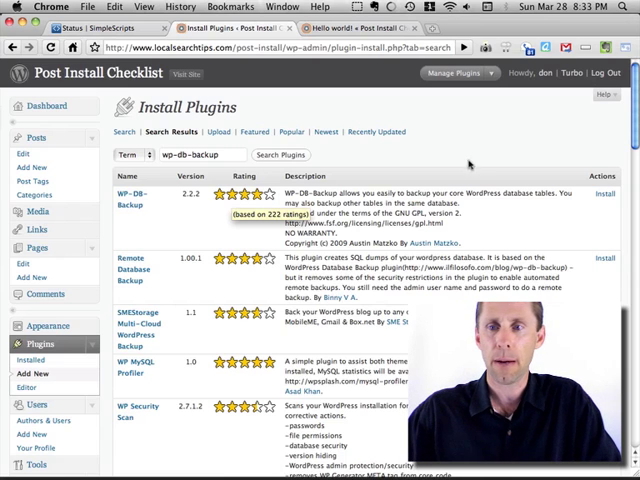
left_click(604, 192)
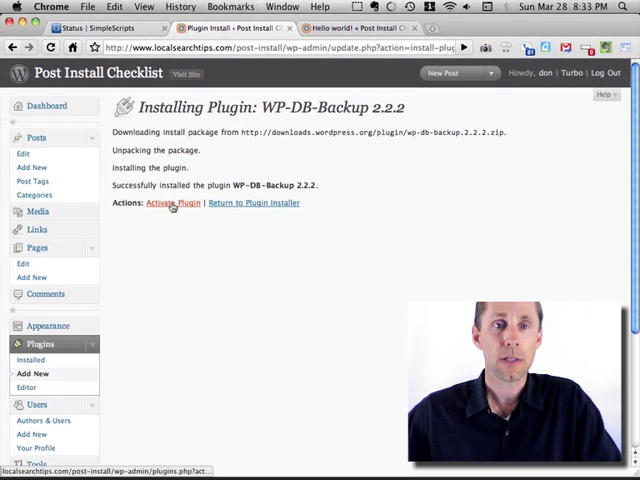
mouse_move(172, 202)
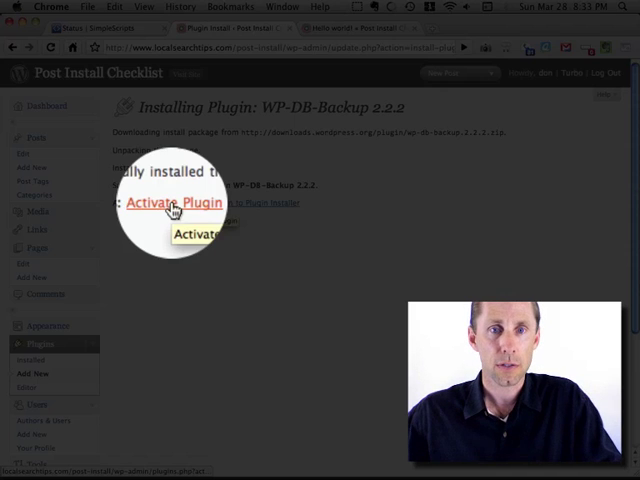
- Activate WP-DB-Backup and review its backup settings page
left_click(178, 200)
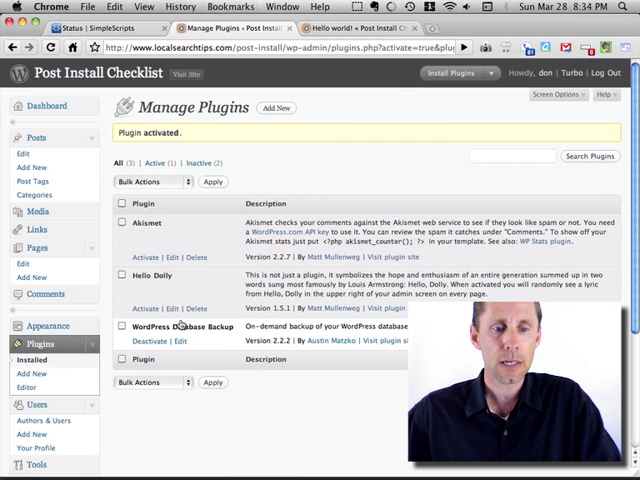
mouse_move(250, 178)
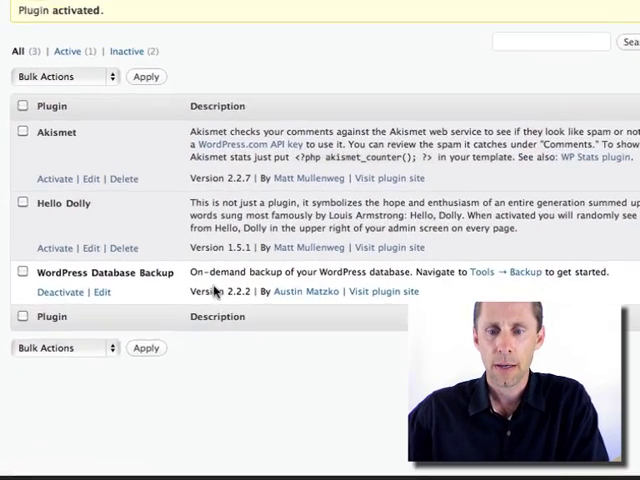
scroll("down", 3)
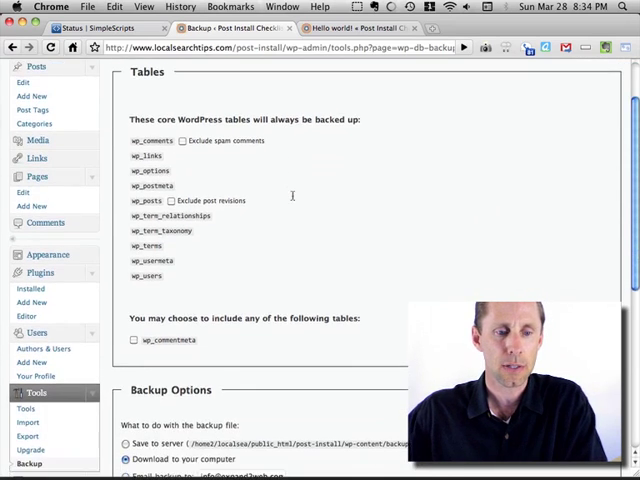
- Select Once Weekly under Scheduled Backup and schedule the database backup
scroll("down", 3)
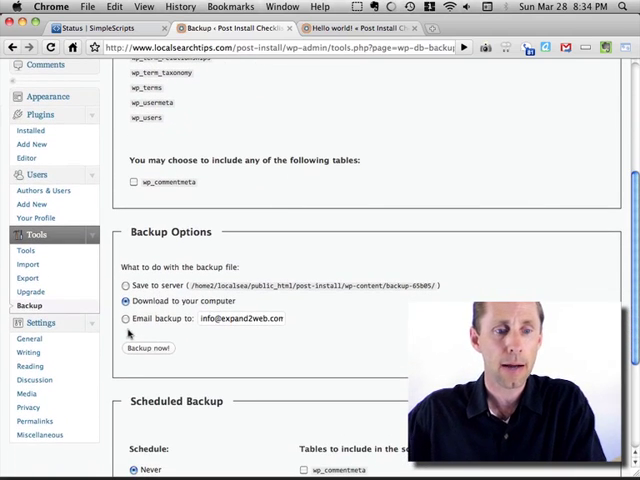
left_click(126, 318)
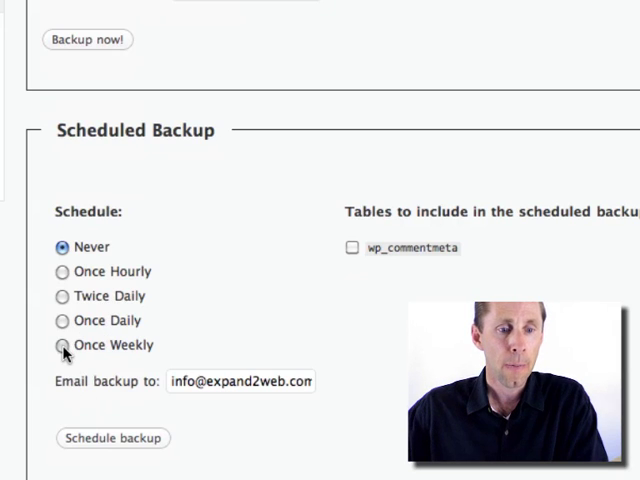
left_click(62, 344)
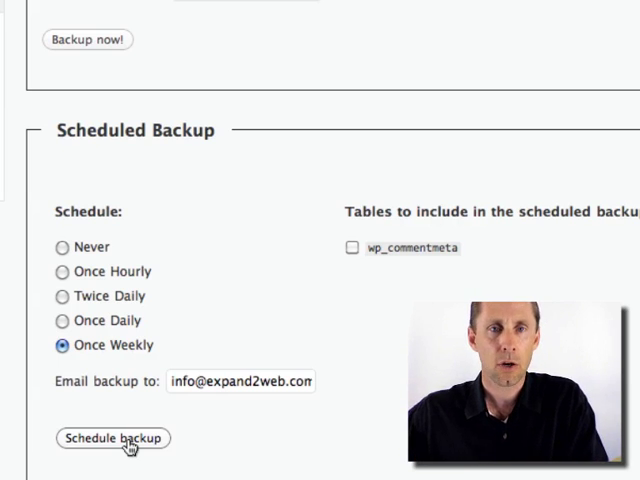
scroll("down", 3)
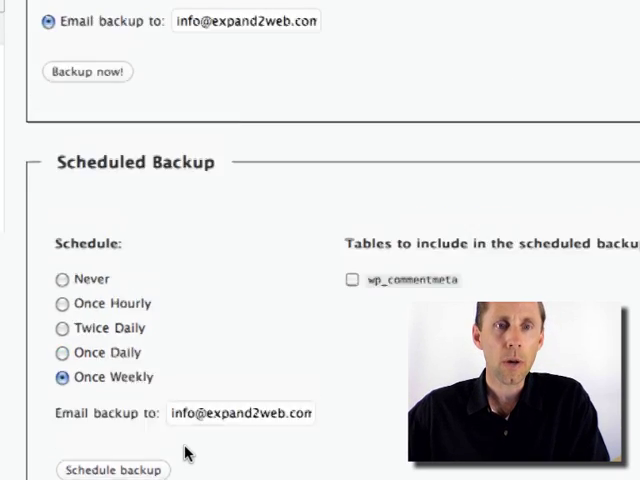
scroll("up", 3)
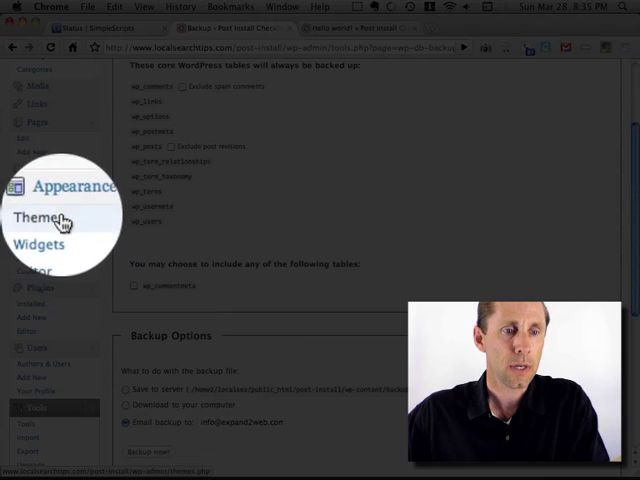
- Show Manage Themes with WordPress Default 1.6 current and the available themes
left_click(48, 216)
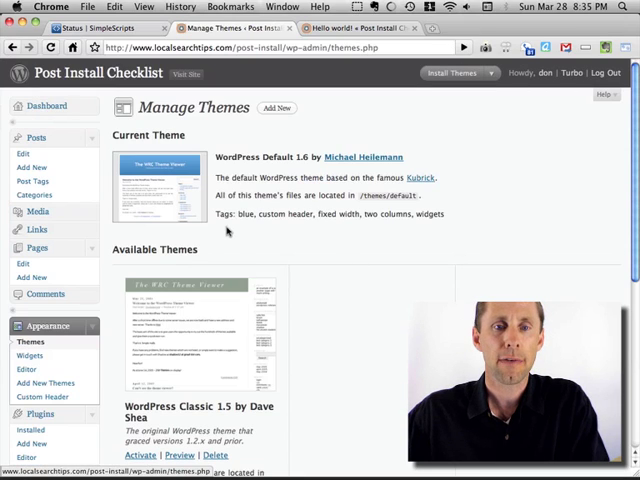